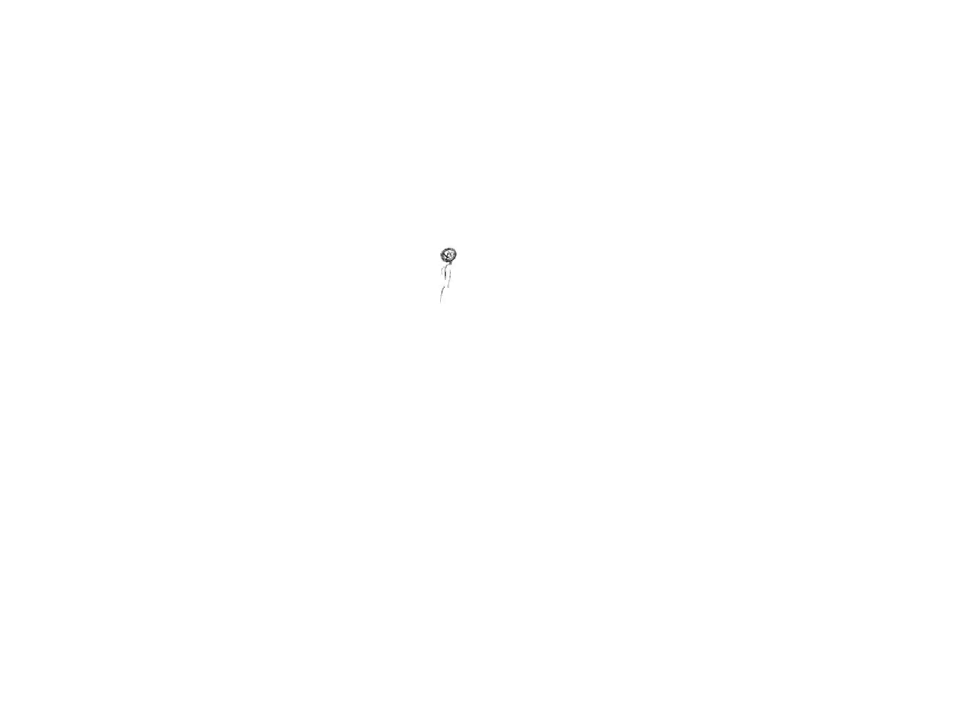
Draw an arm stroke extending from the figure's body below the round head.
{"action": "left_click_drag", "start_coordinate": [444, 270], "coordinate": [470, 300]}
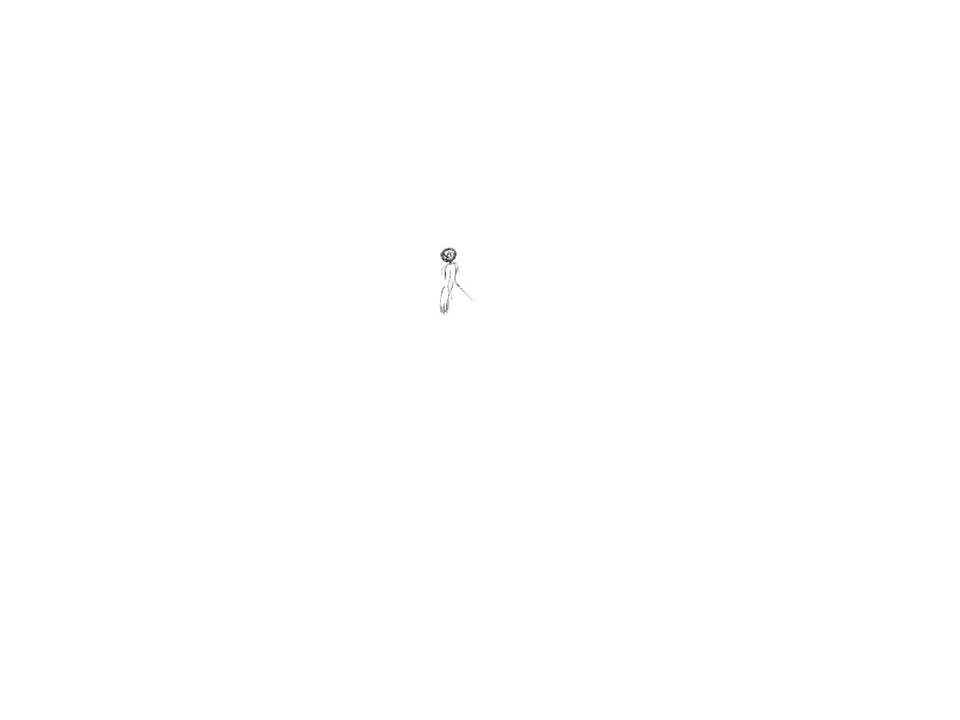